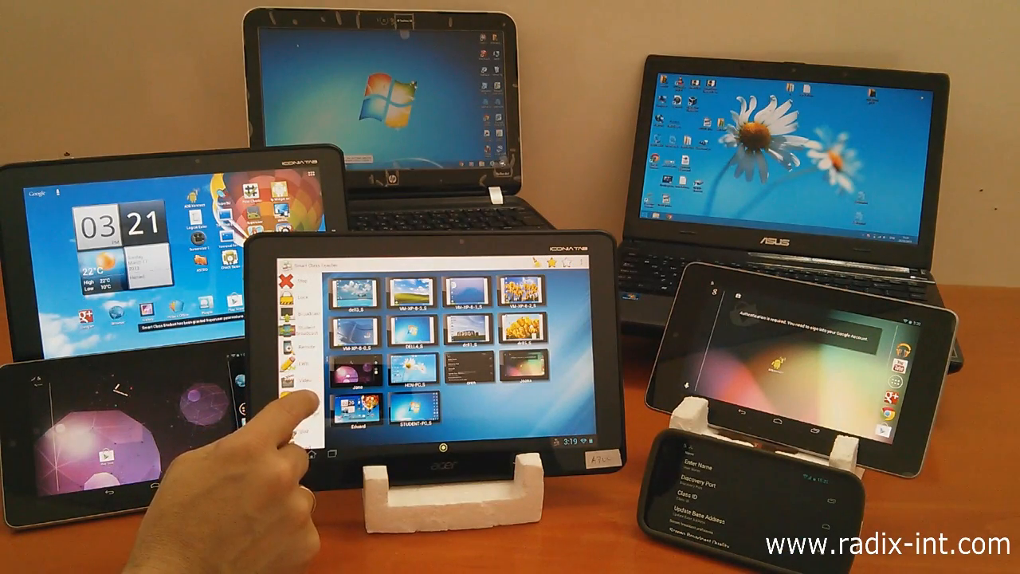
- Open Pop Quiz from the left sidebar to show answer choices beside the student device thumbnails
{"action": "left_click", "coordinate": [293, 392]}
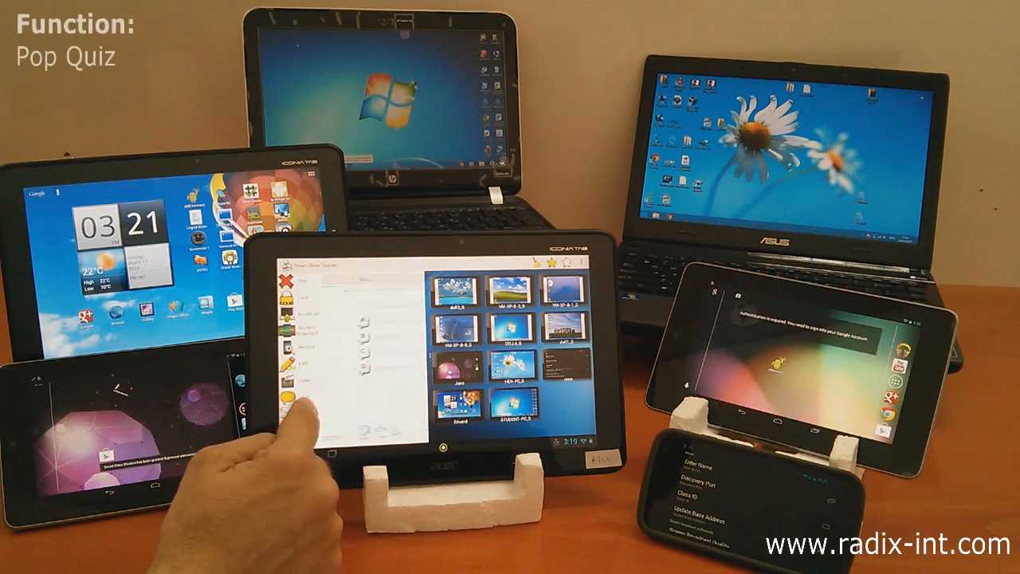
{"action": "left_click", "coordinate": [305, 385]}
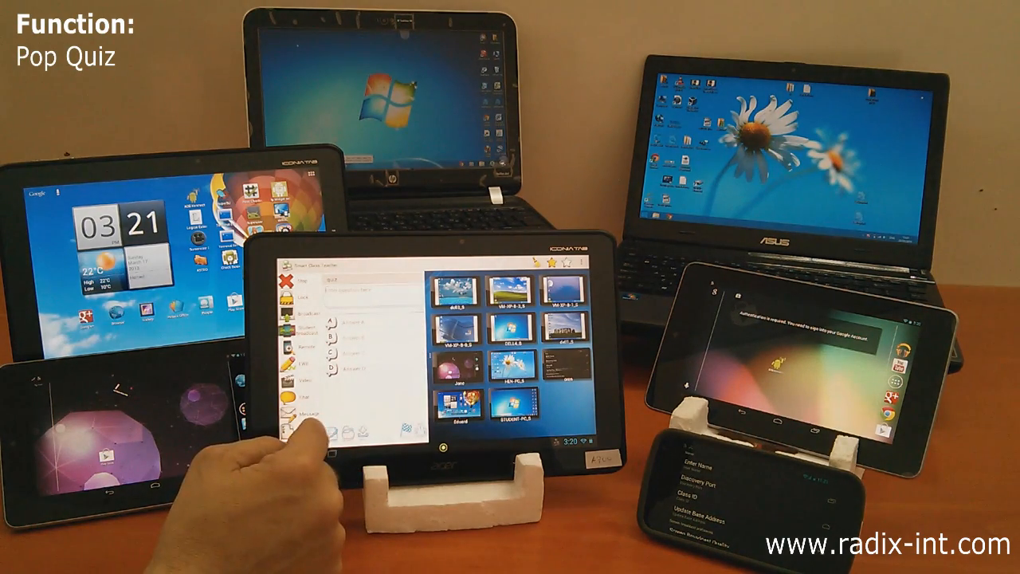